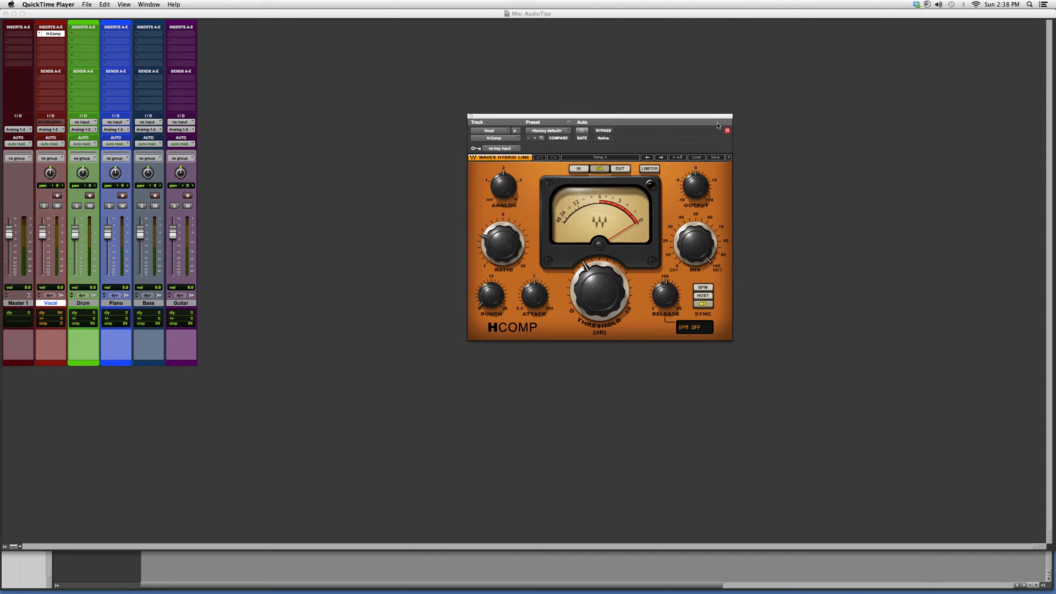
Load the Tight Vocal factory preset into H-Comp on the Vocal track
click(697, 157)
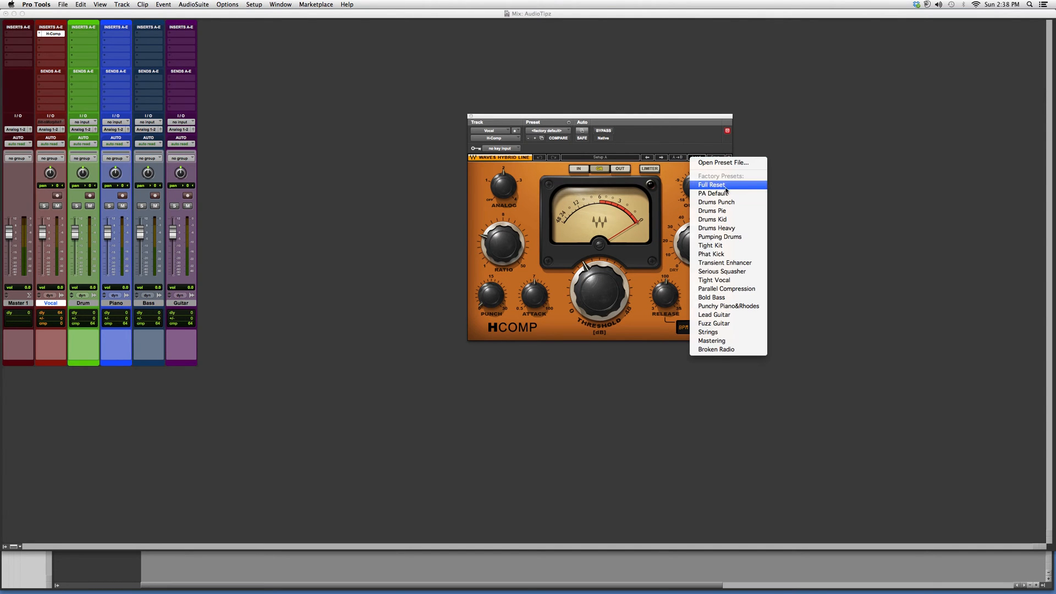
mouse_move(712, 210)
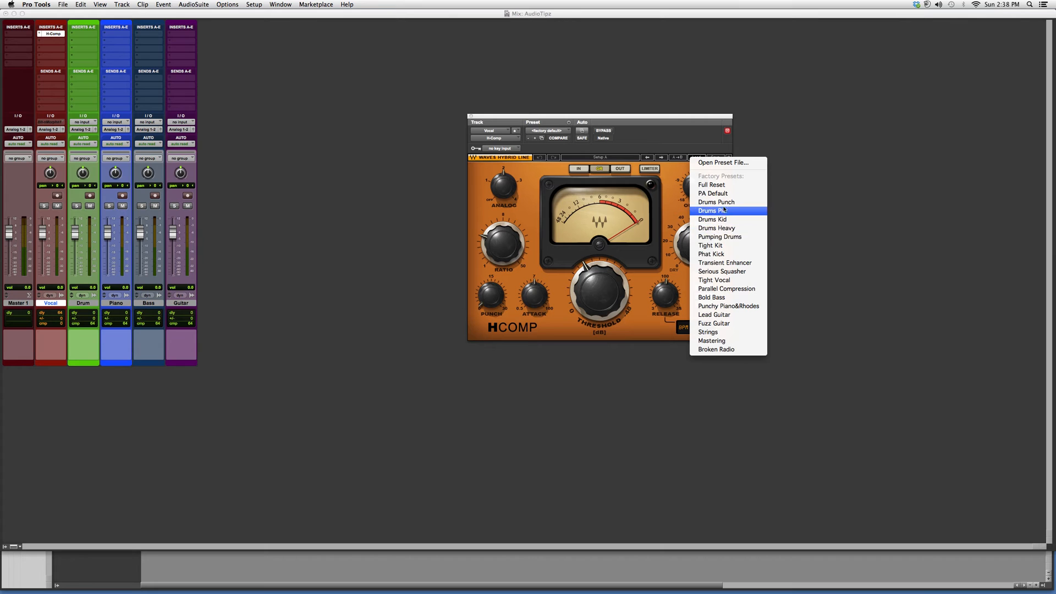
mouse_move(711, 255)
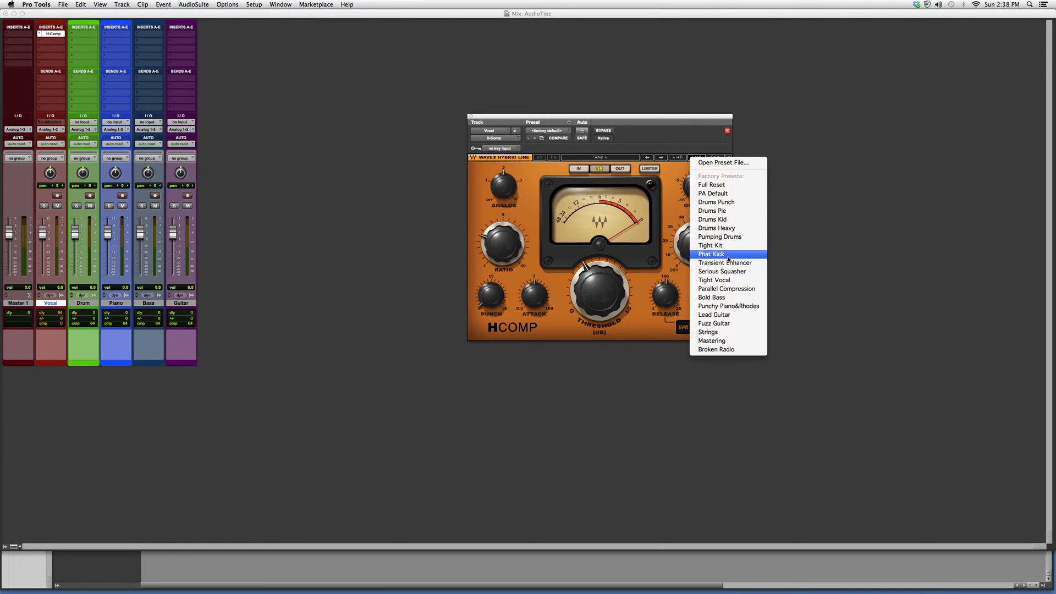
mouse_move(713, 280)
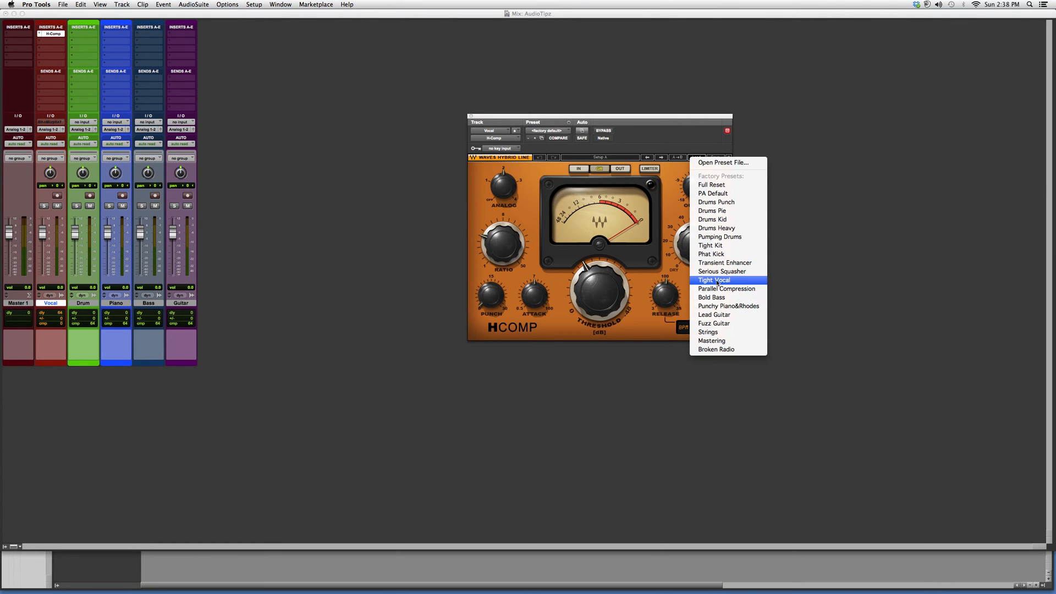
click(712, 279)
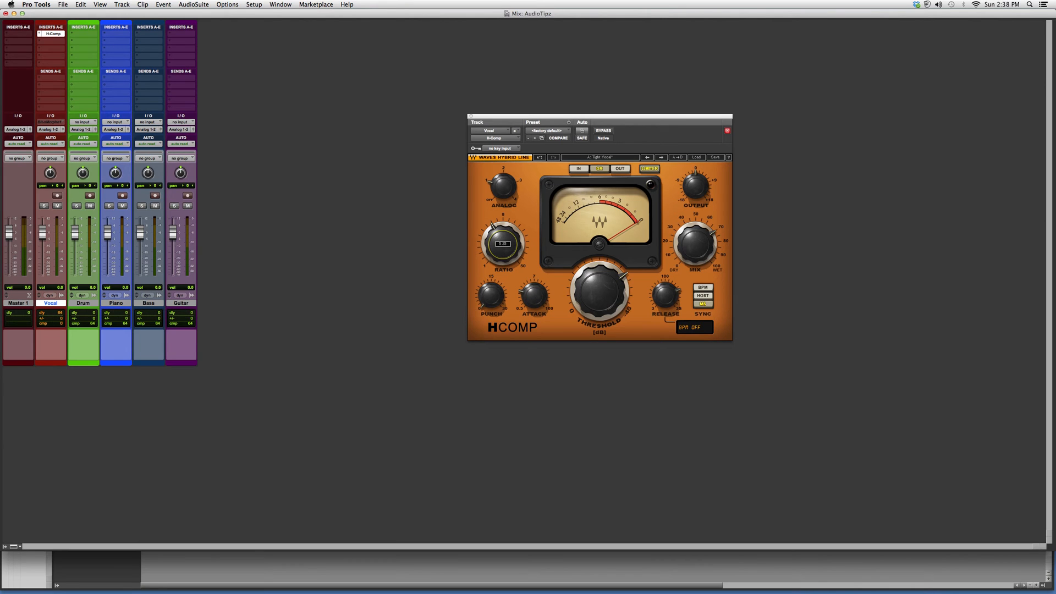
Nudge the H-Comp Threshold knob, then the Mix knob for the wet/dry blend
drag(501, 239, 501, 242)
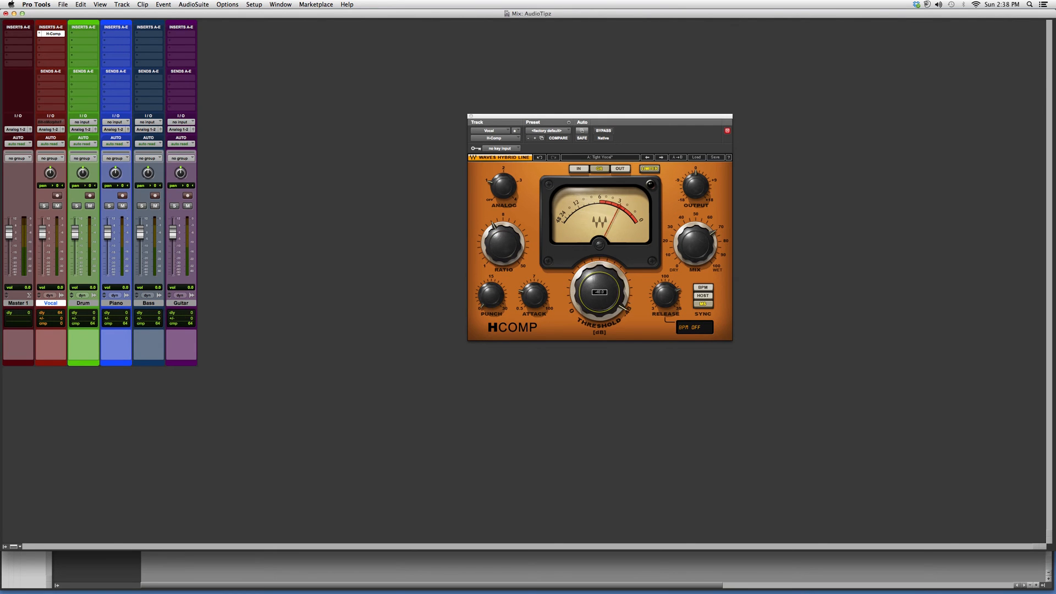
drag(599, 290, 604, 286)
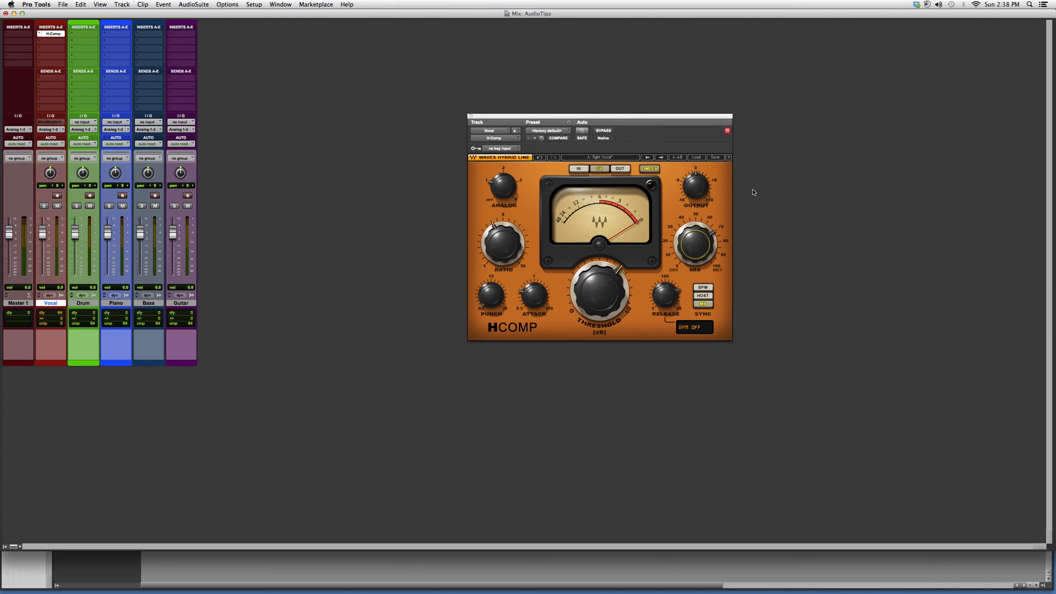
Nudge the H-Comp Output knob twice to fine-tune the output gain
drag(695, 187, 700, 190)
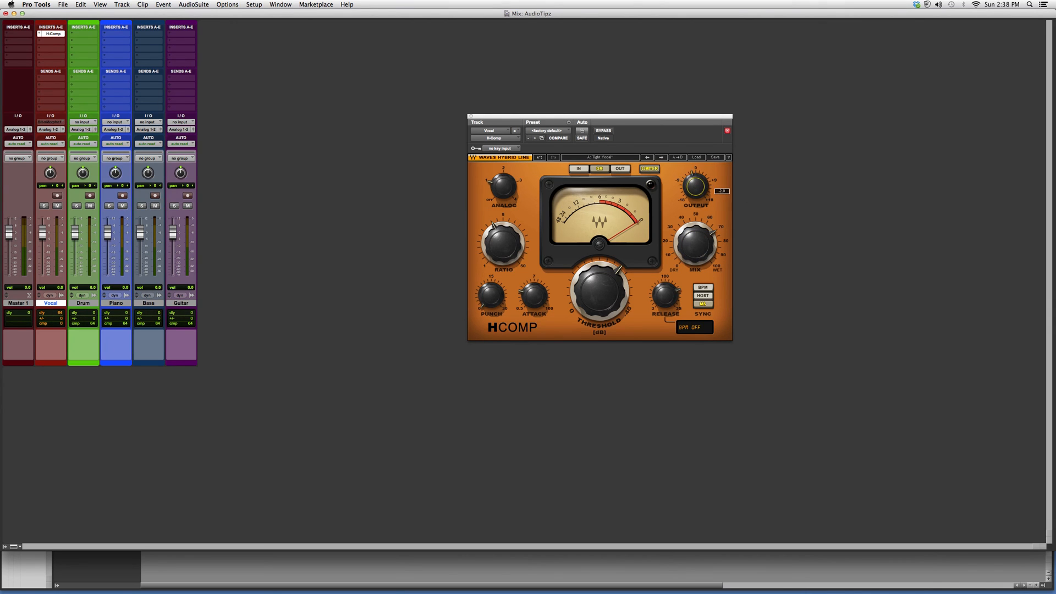
drag(694, 187, 698, 181)
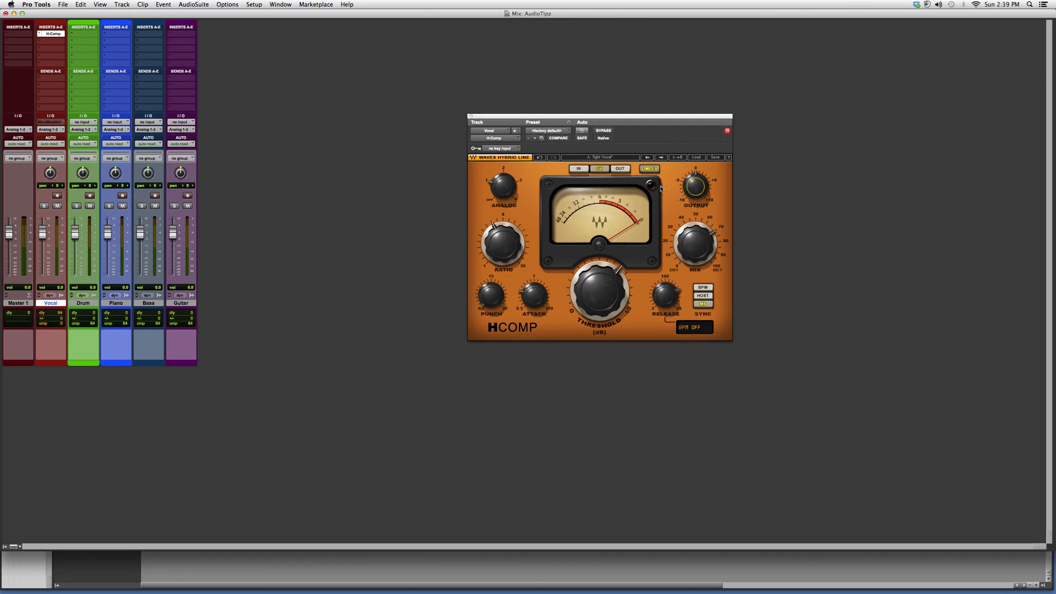
mouse_move(538, 177)
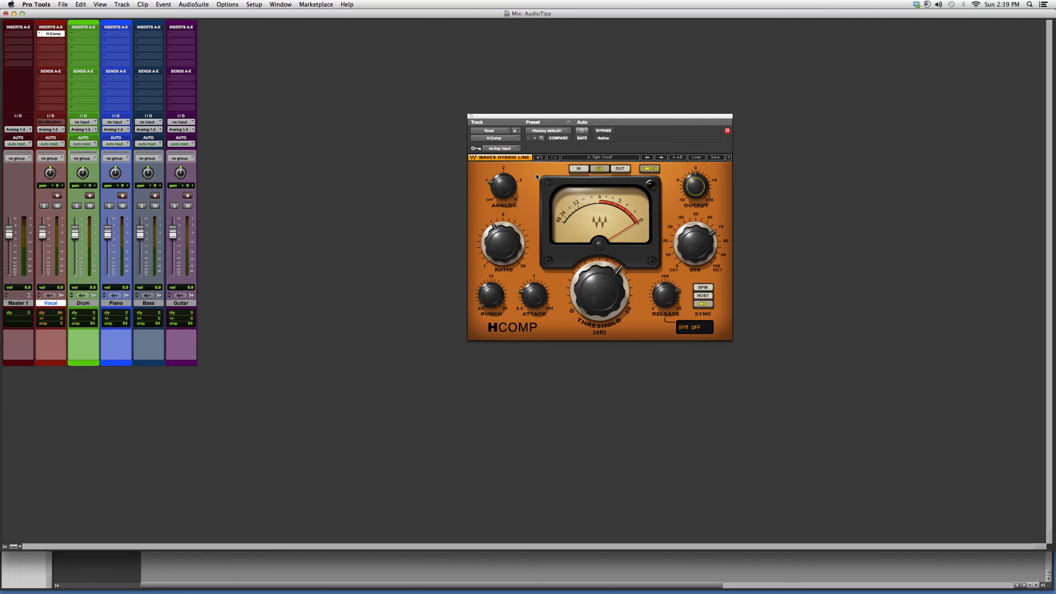
mouse_move(573, 38)
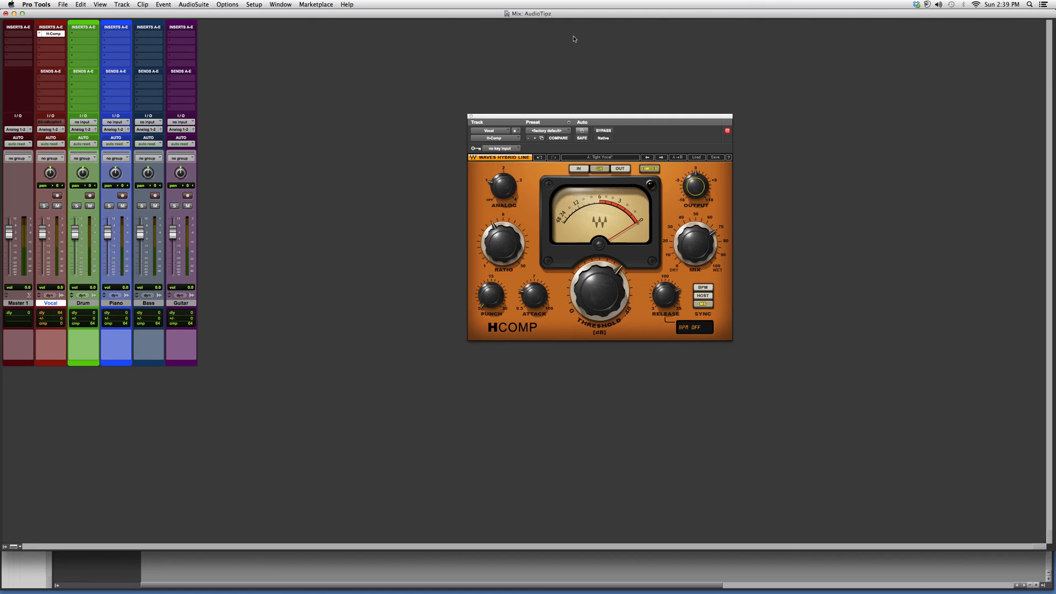